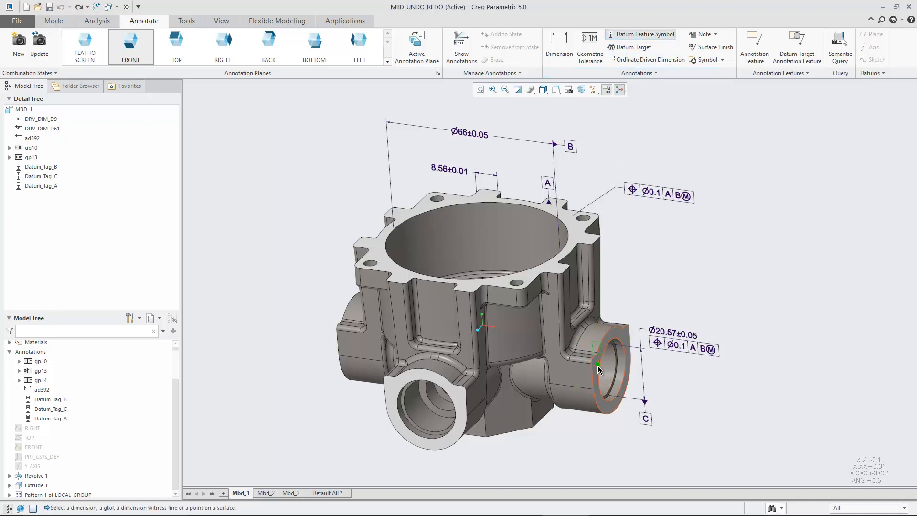
Create datum tag D on the right bore, then undo its creation.
left_click(598, 366)
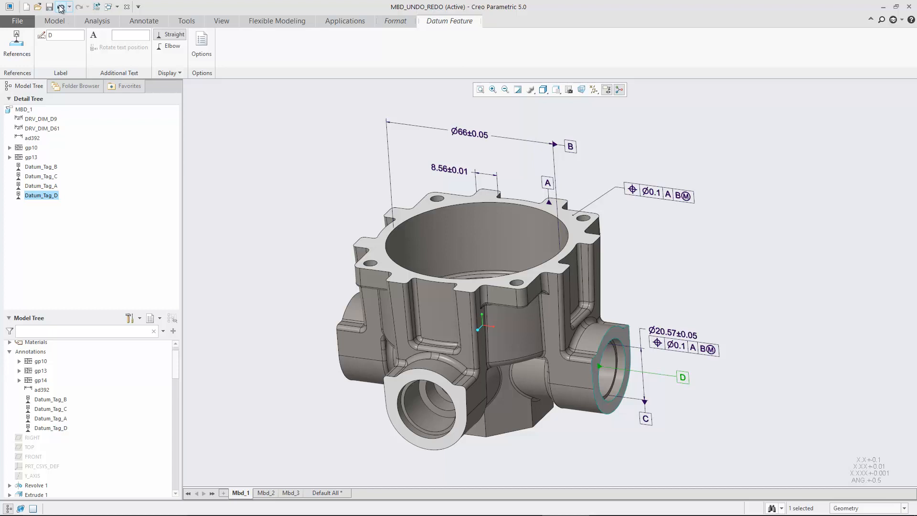
left_click(49, 7)
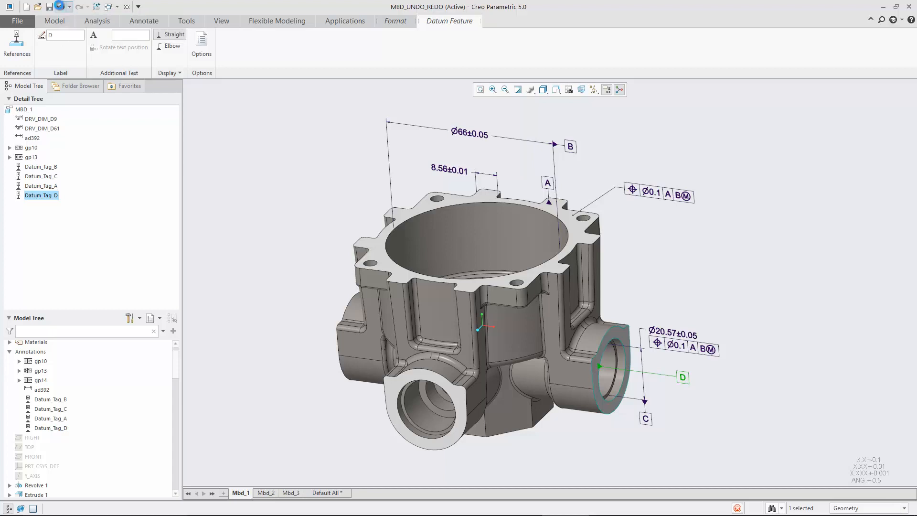
left_click(144, 21)
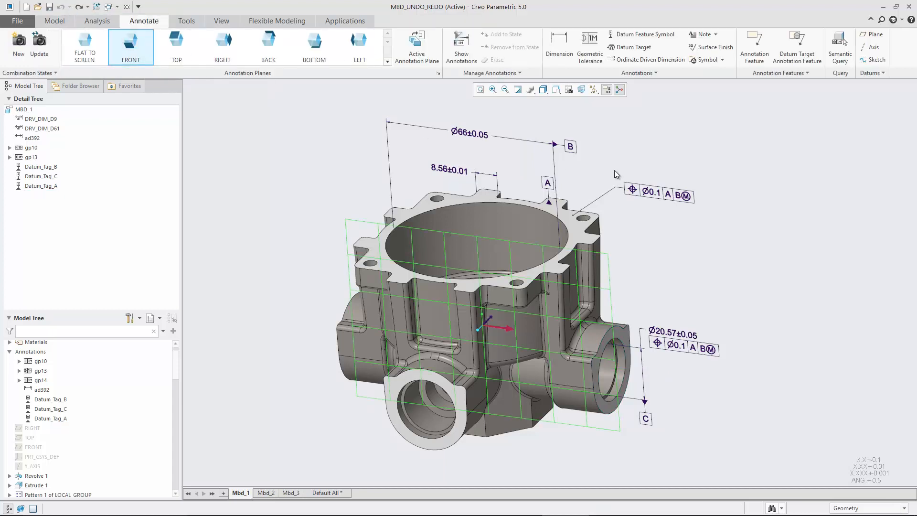
Delete datum tag A, restore it with undo, and pick it to reposition.
left_click(548, 183)
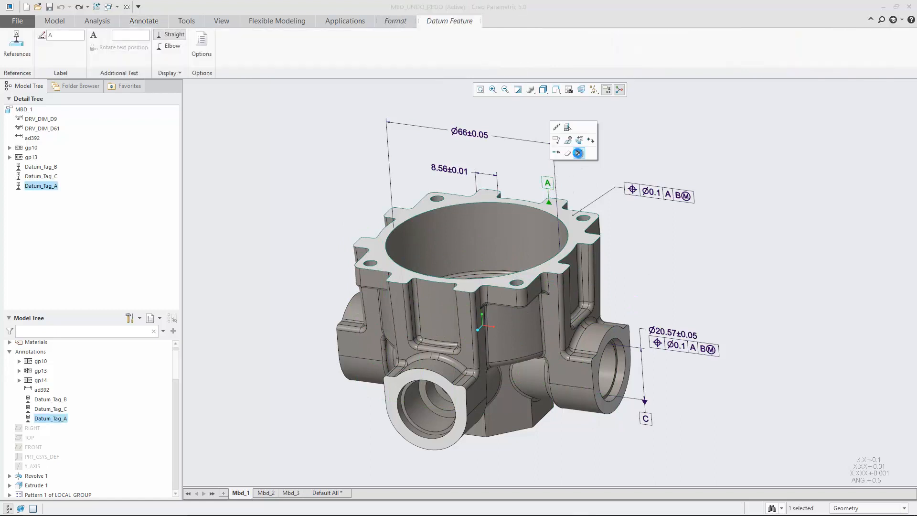
left_click(63, 7)
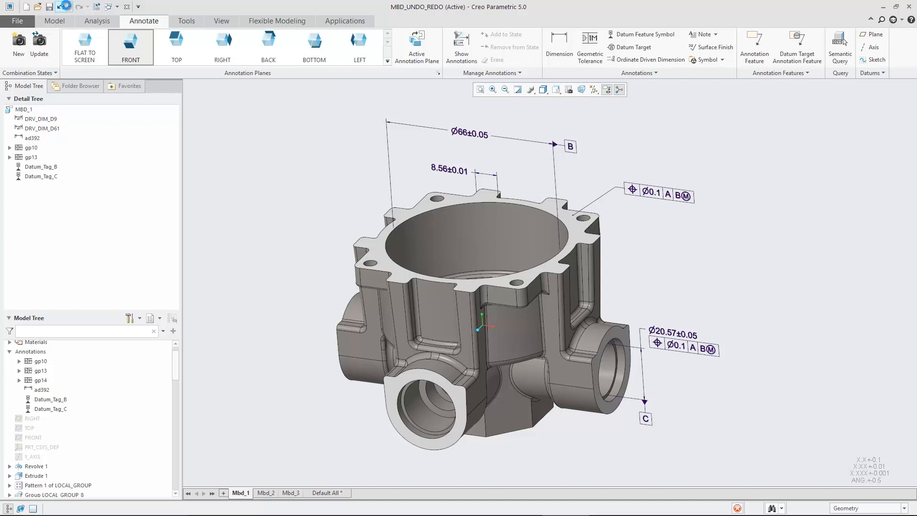
left_click(62, 7)
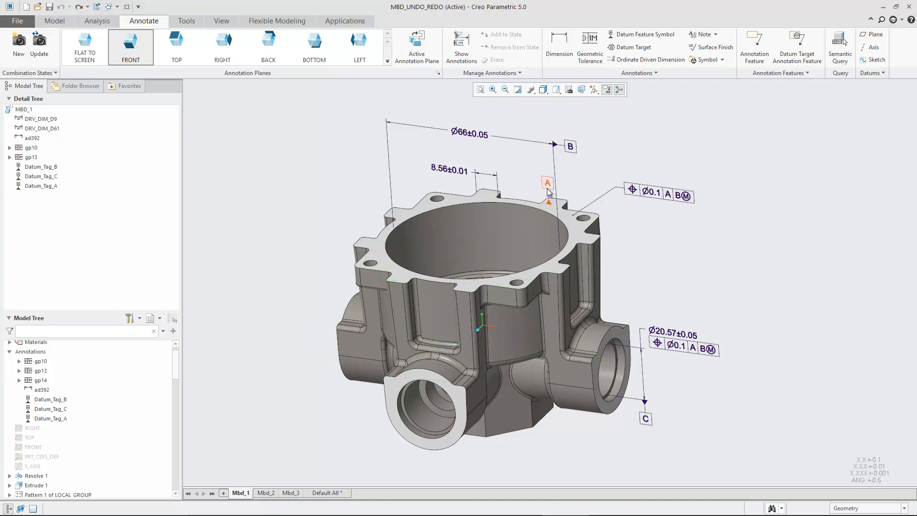
left_click(546, 183)
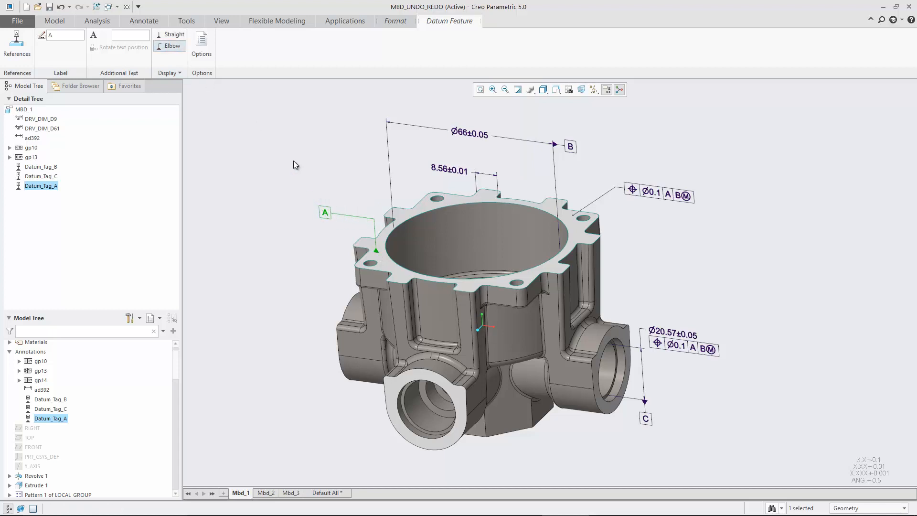
Mark datum tag A as designated, then undo the last three edits and finish.
left_click(201, 46)
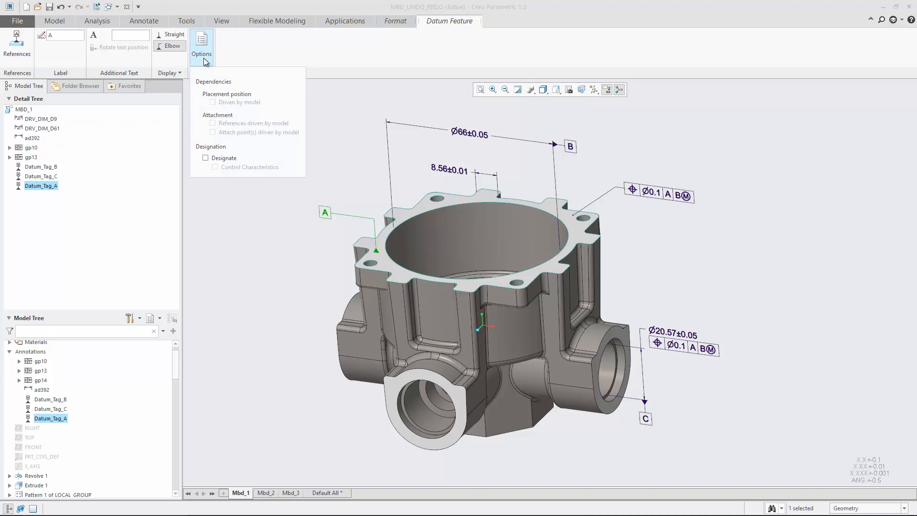
left_click(206, 158)
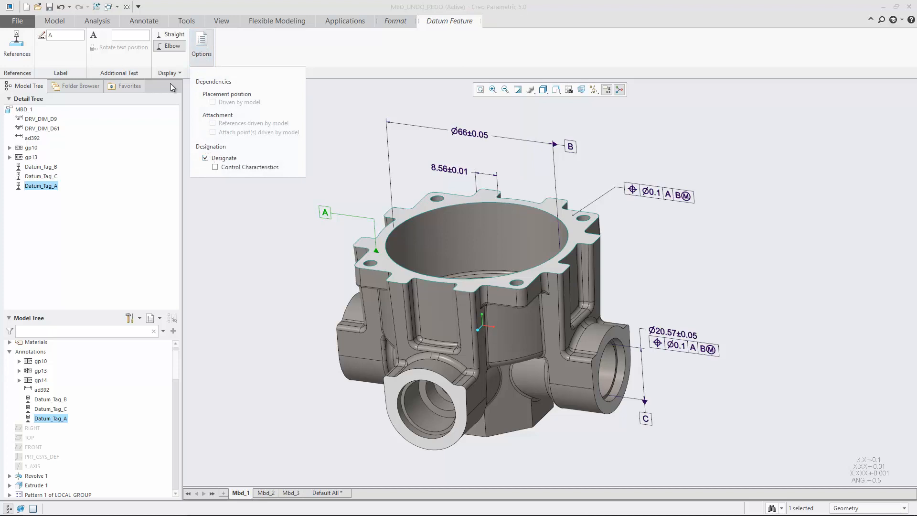
left_click(69, 7)
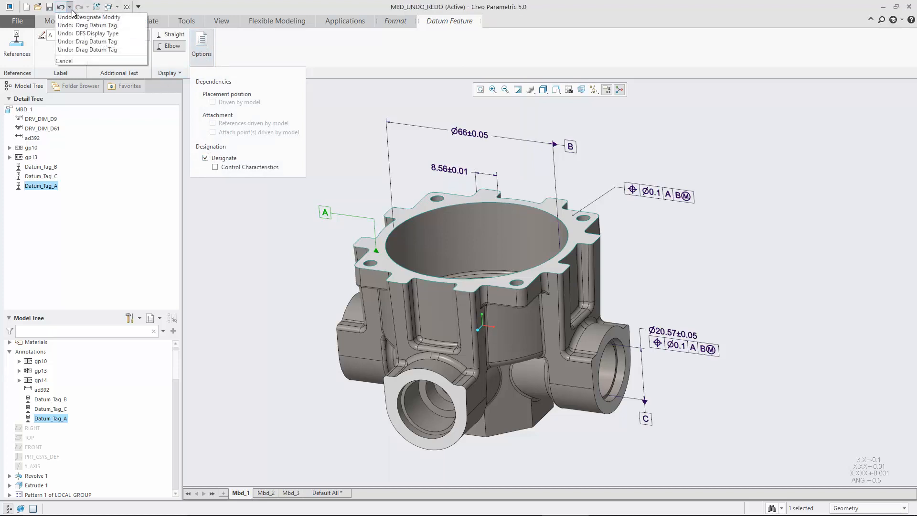
mouse_move(82, 34)
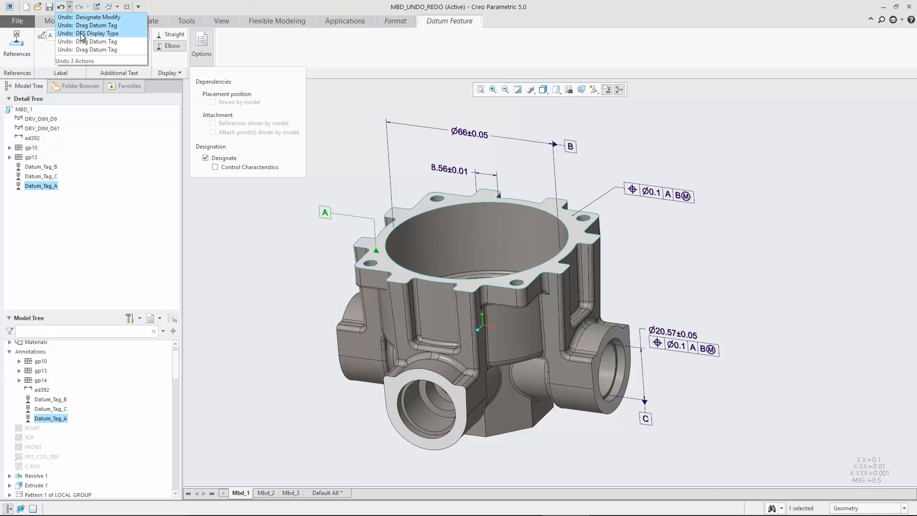
left_click(98, 34)
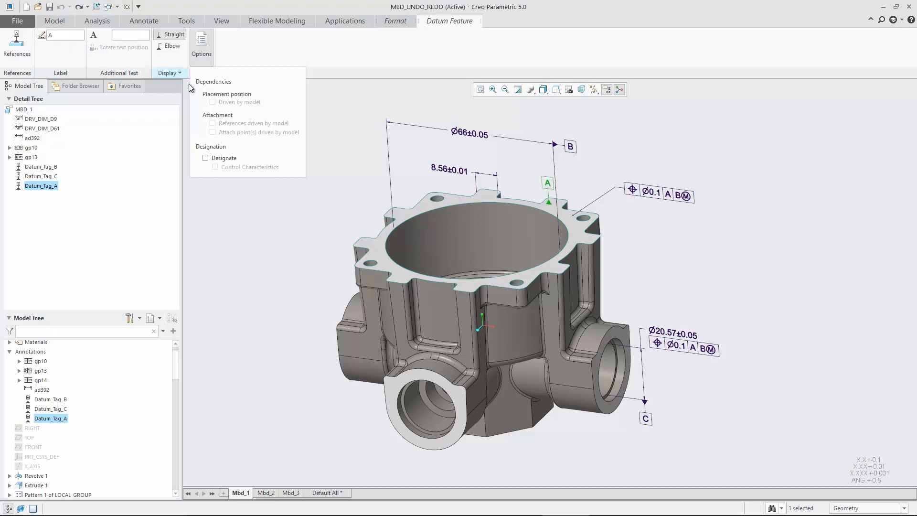
left_click(143, 20)
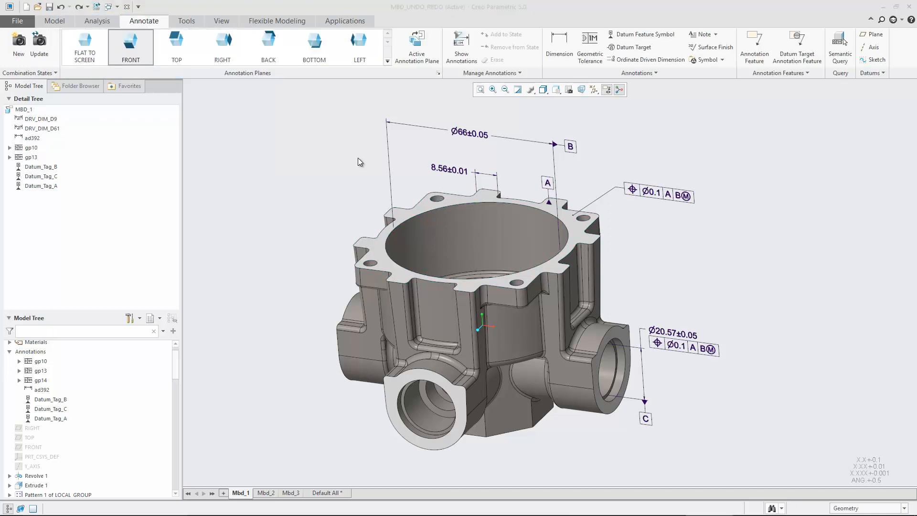
Inspect the Ø20.57±0.05 dimension, undo with Ctrl+Z, then select the Ø66±0.05 dimension.
left_click(672, 334)
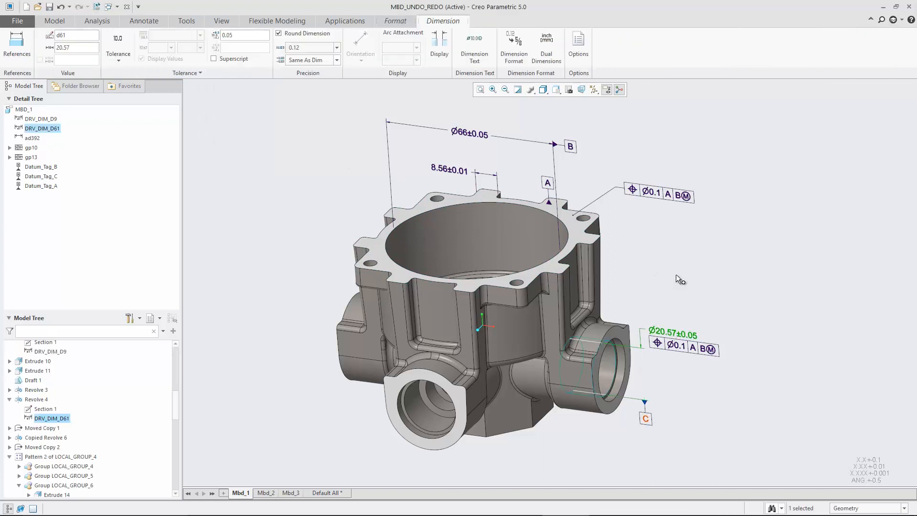
key("ctrl+z")
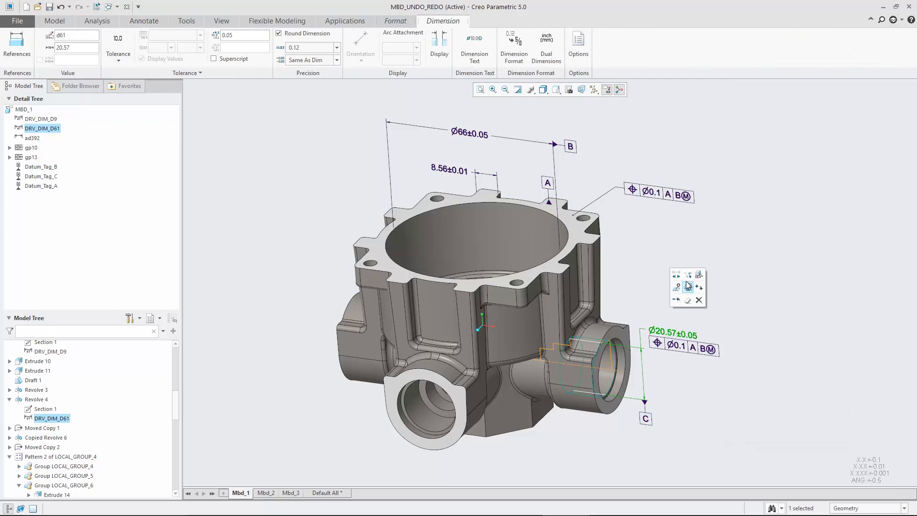
key("ctrl+z")
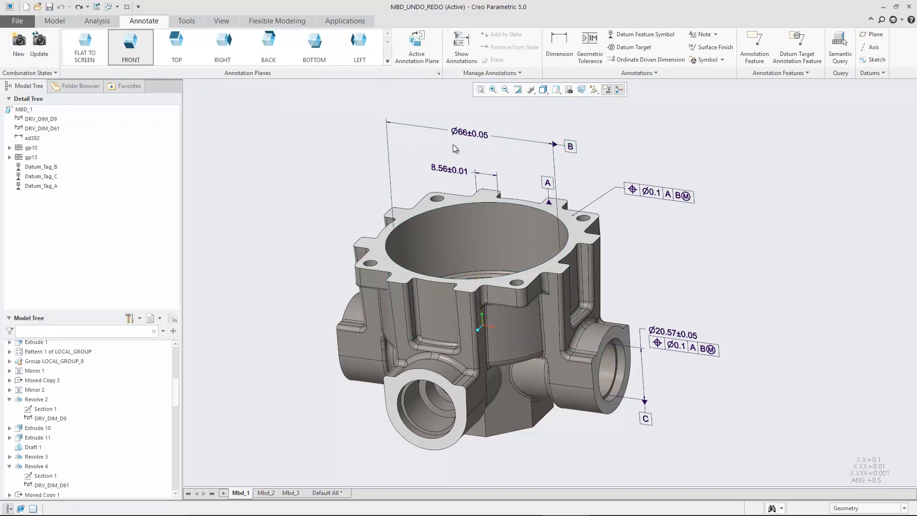
left_click(468, 133)
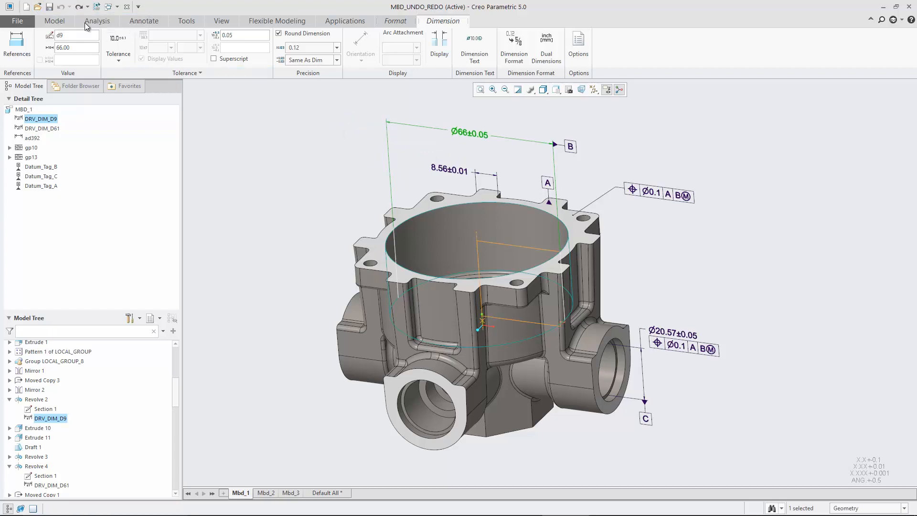
left_click(144, 20)
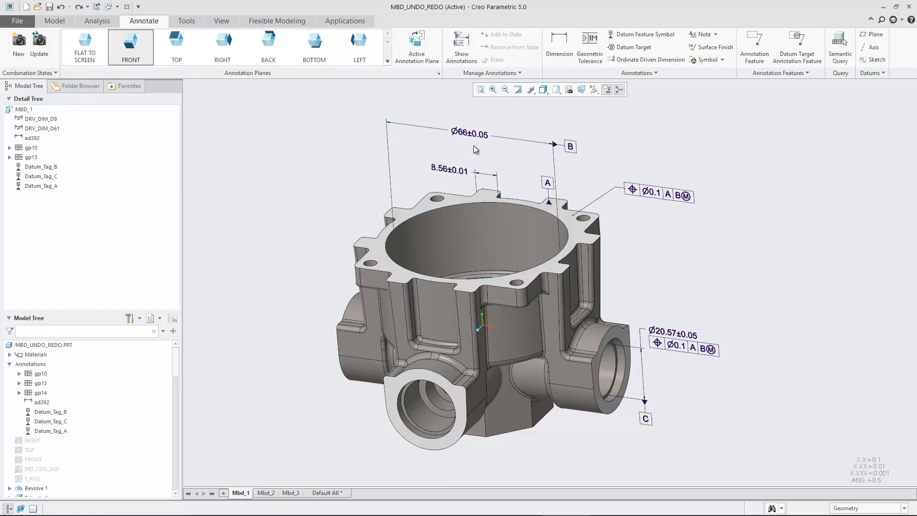
double_click(468, 135)
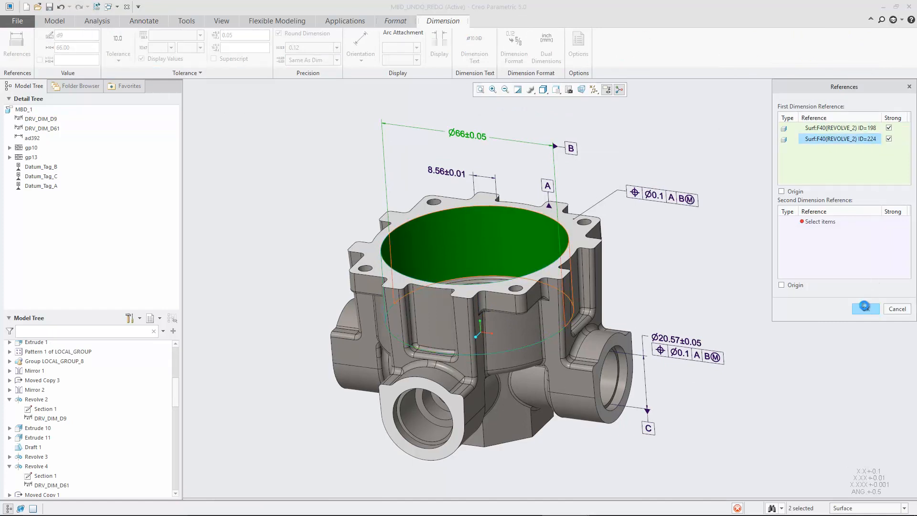
left_click(866, 309)
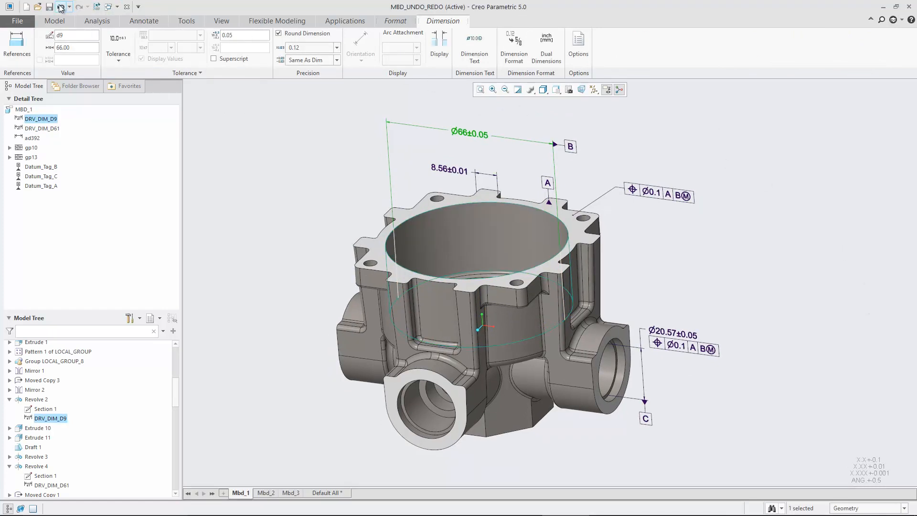
left_click(50, 6)
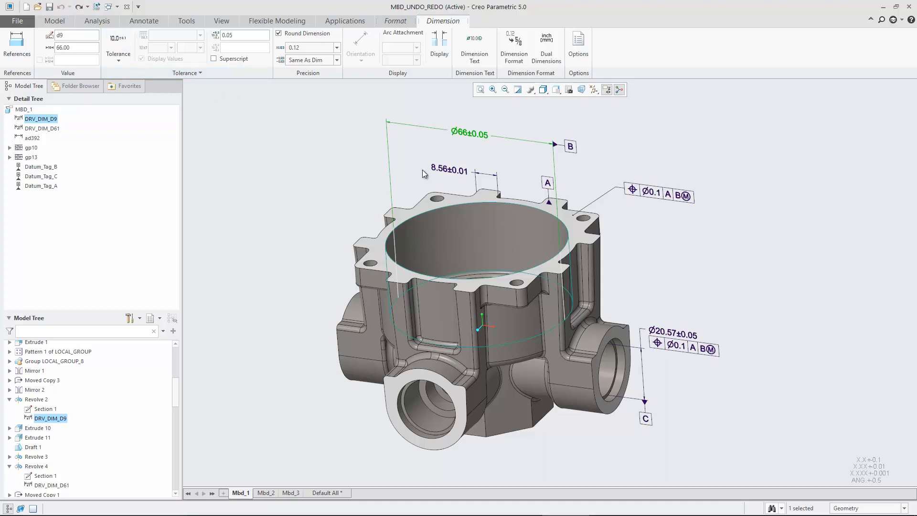
Make the second reference the origin of the 8.56±0.01 dimension, confirm, and finish editing.
left_click(449, 170)
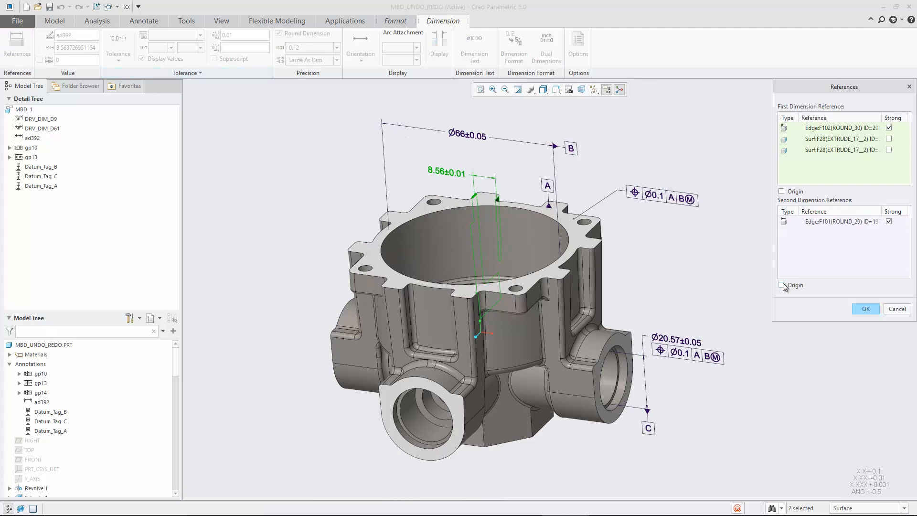
left_click(782, 285)
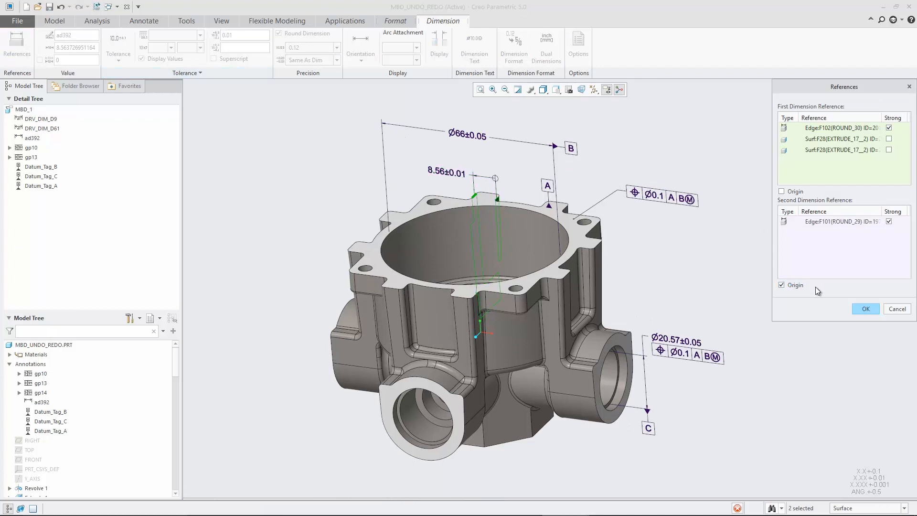
left_click(865, 308)
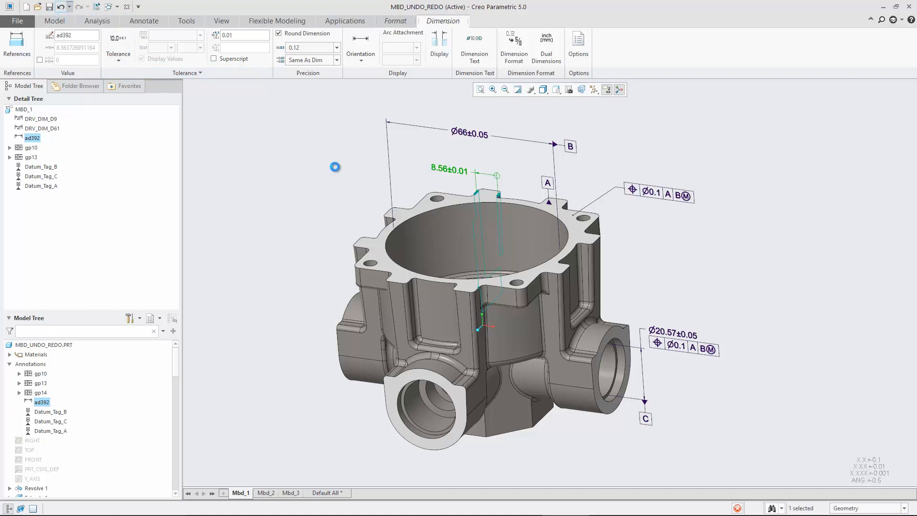
left_click(143, 20)
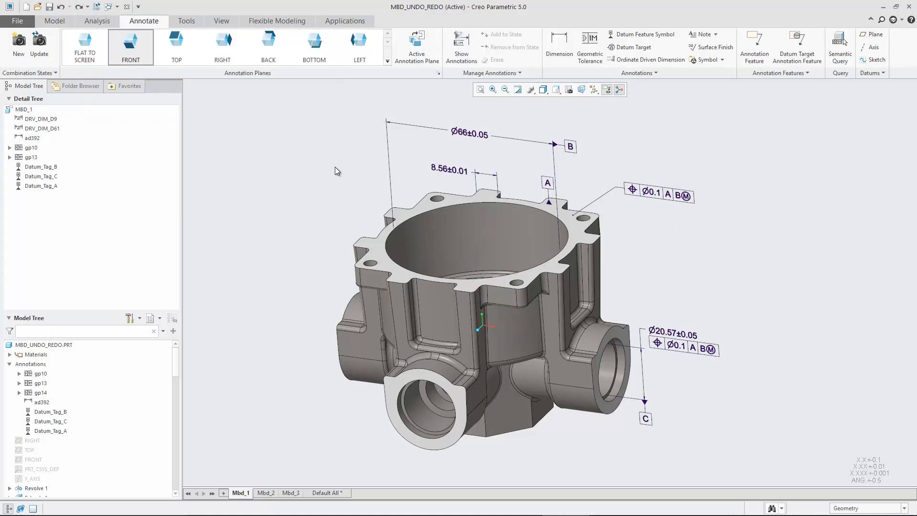